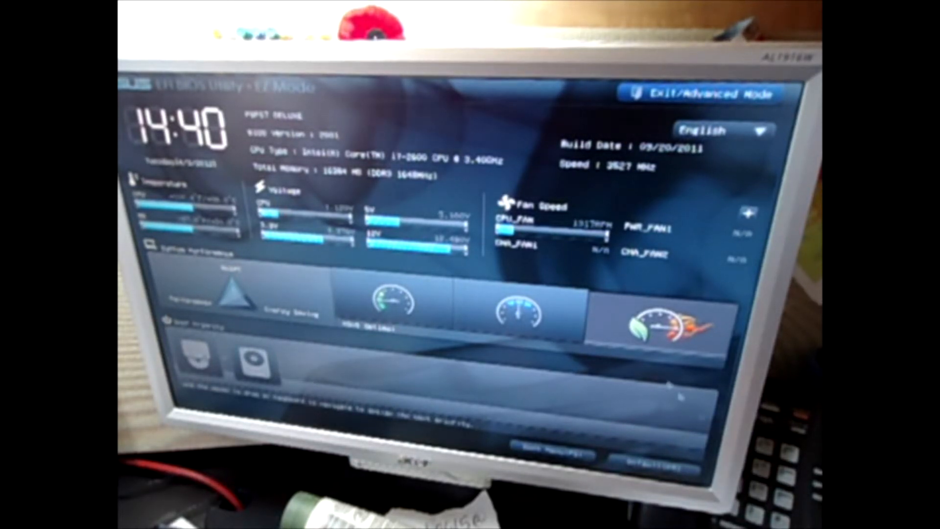
# Step: Boot from the optical drive and exit the BIOS, saving changes
pyautogui.click(707, 93)
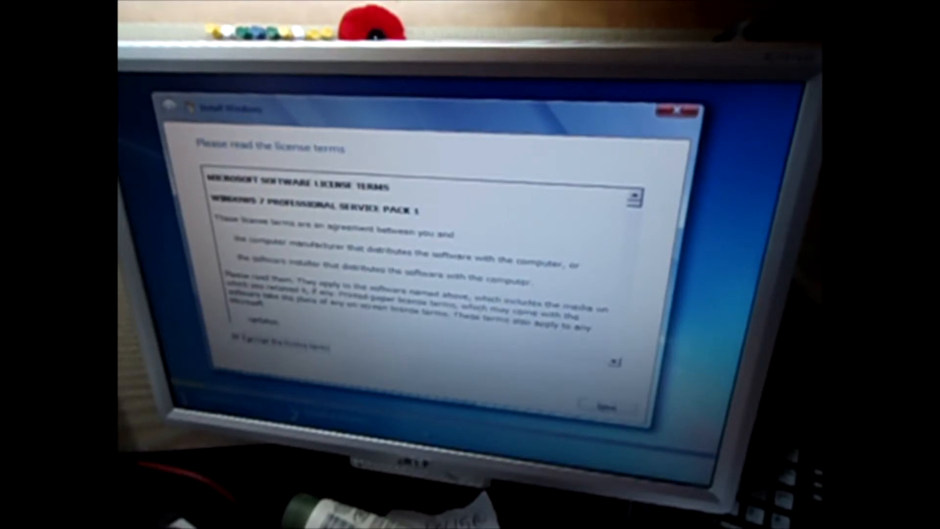
# Step: Accept the Windows 7 license terms and choose a Custom (advanced) install
pyautogui.click(607, 405)
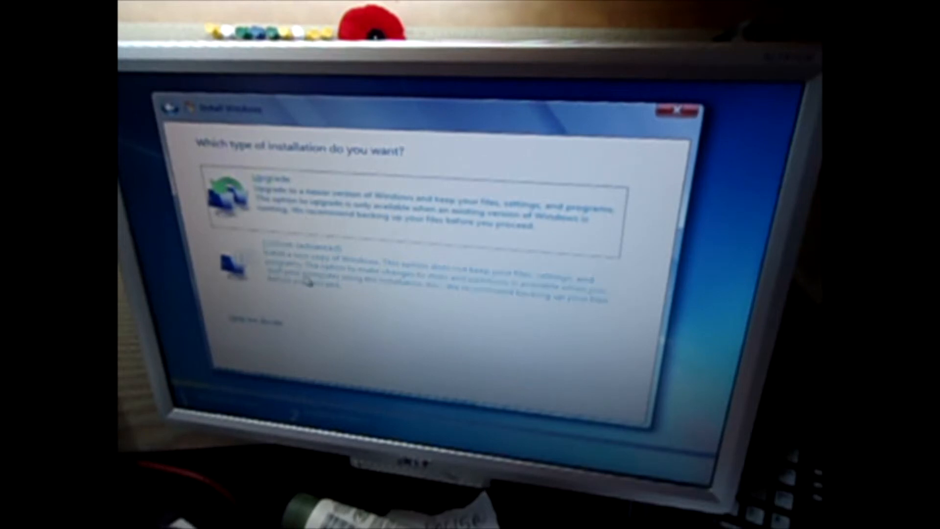
pyautogui.click(294, 269)
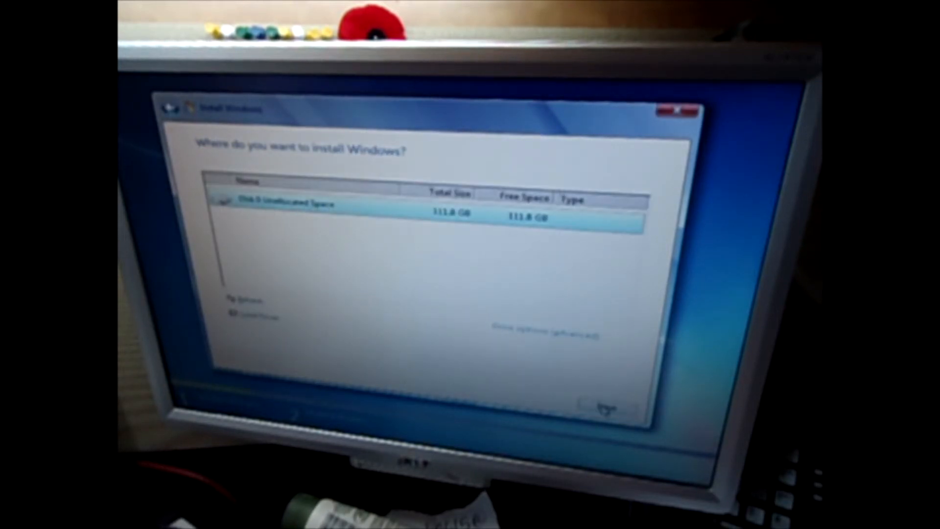
# Step: Install Windows onto Disk 0 Unallocated Space on the 111.8 GB disk
pyautogui.click(602, 407)
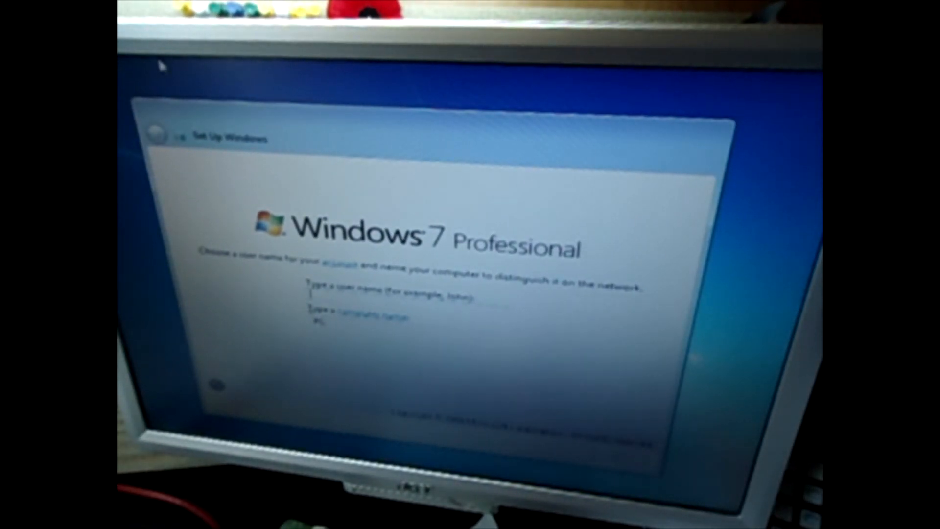
# Step: Enter user name 'A' and keep the default time zone and date settings
pyautogui.write('A')
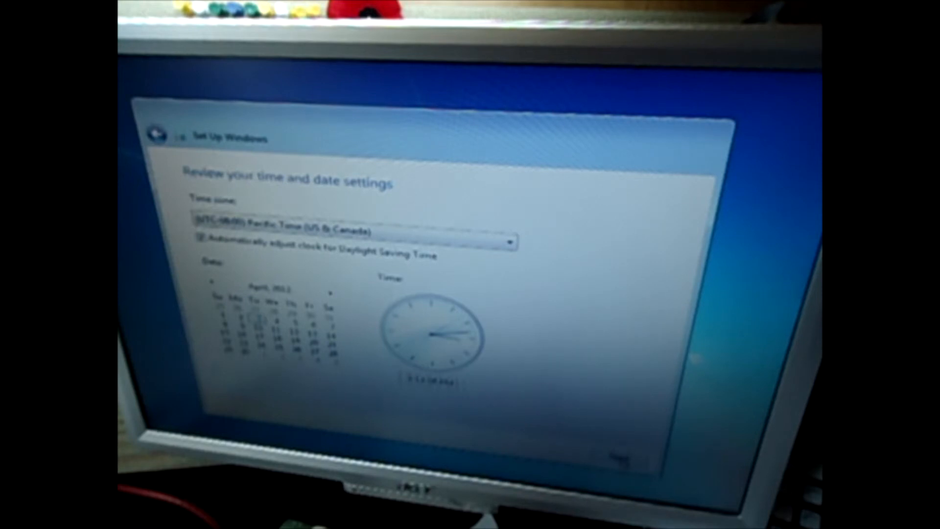
pyautogui.click(510, 240)
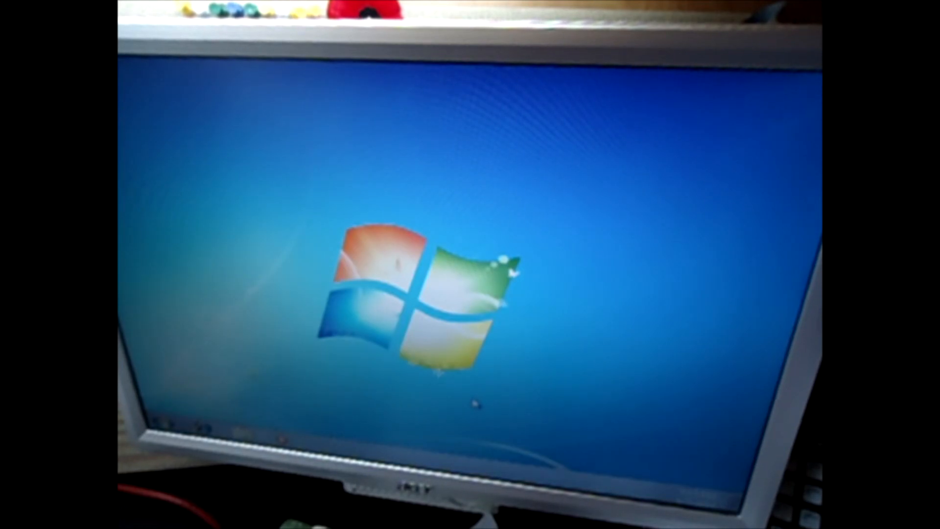
pyautogui.moveTo(521, 360)
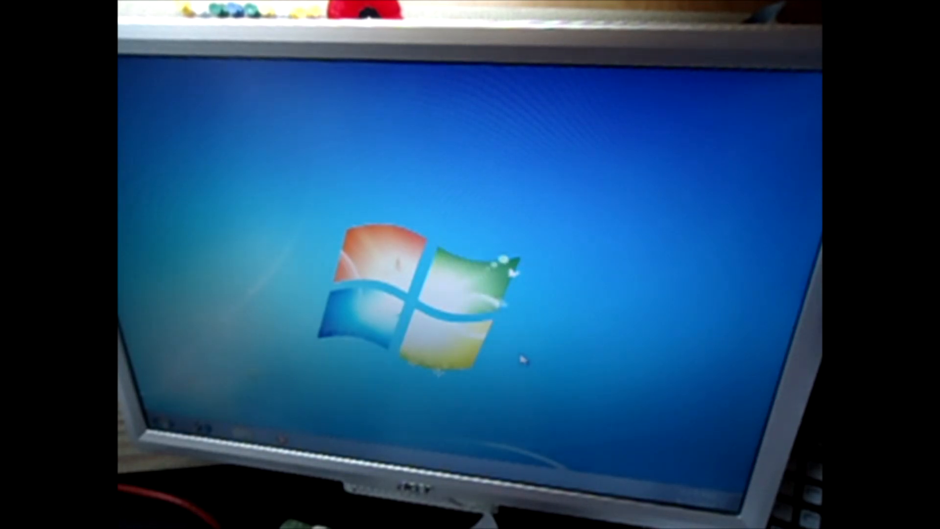